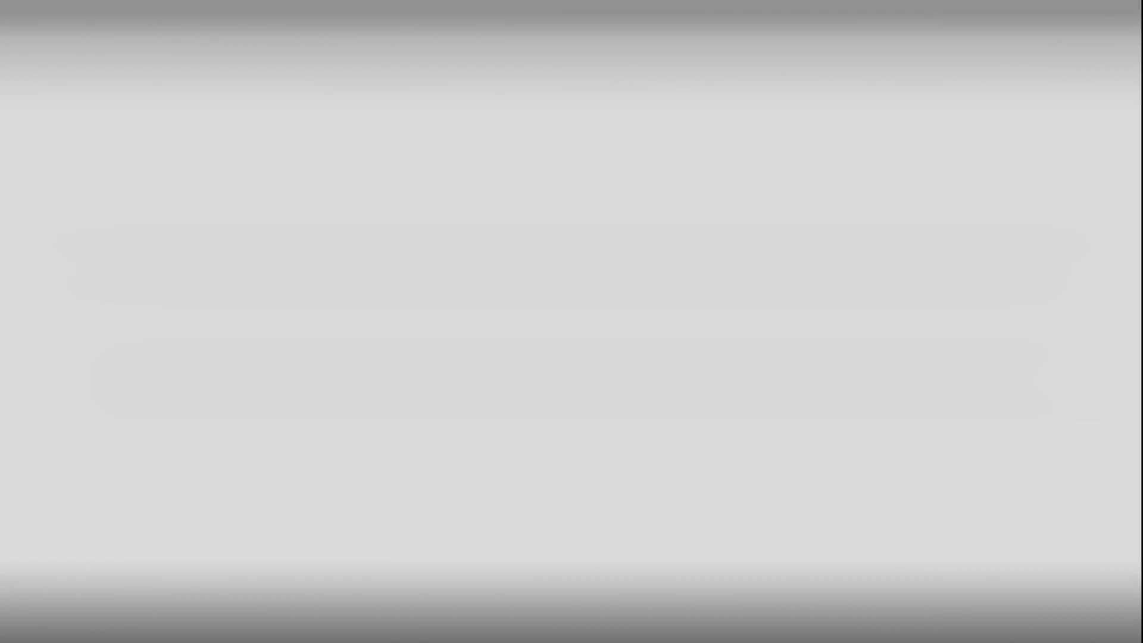
type("https://ww")
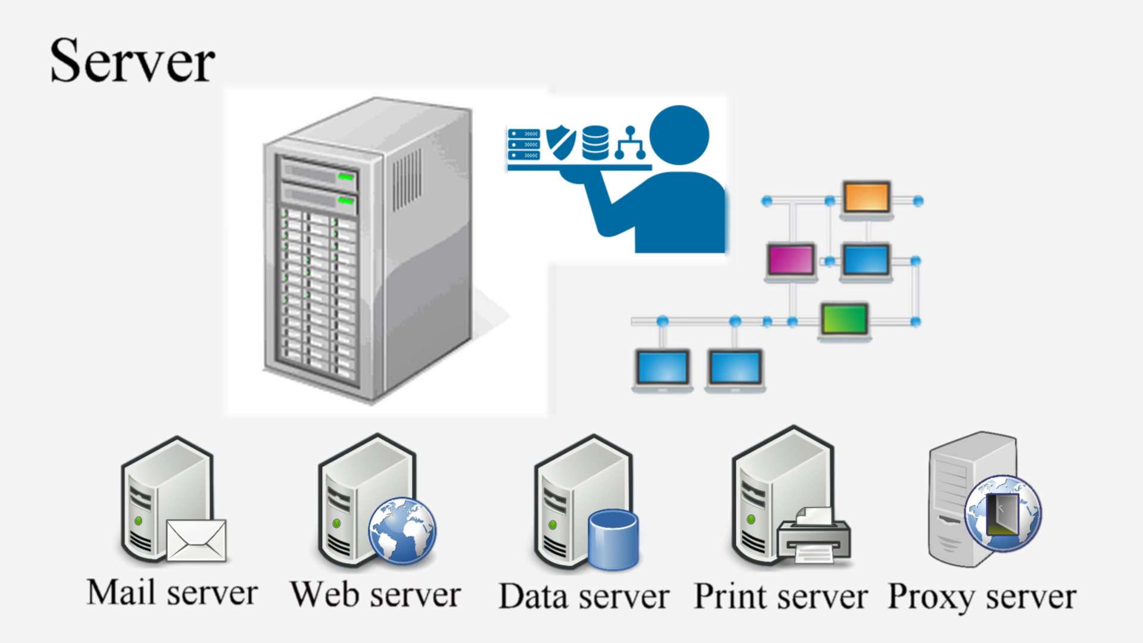
key("Right")
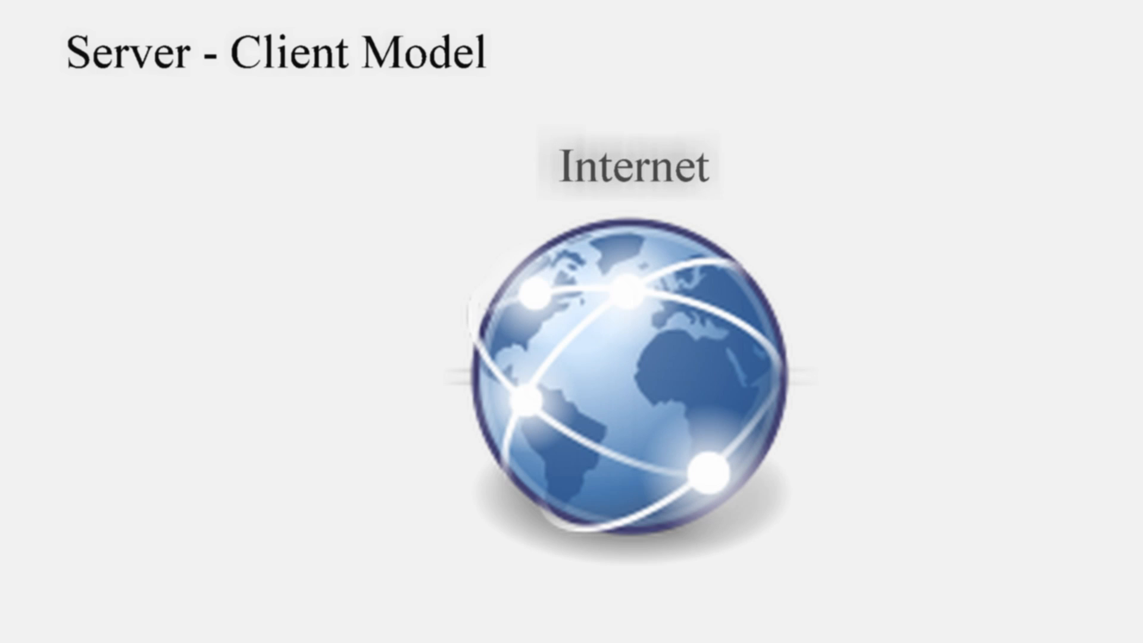